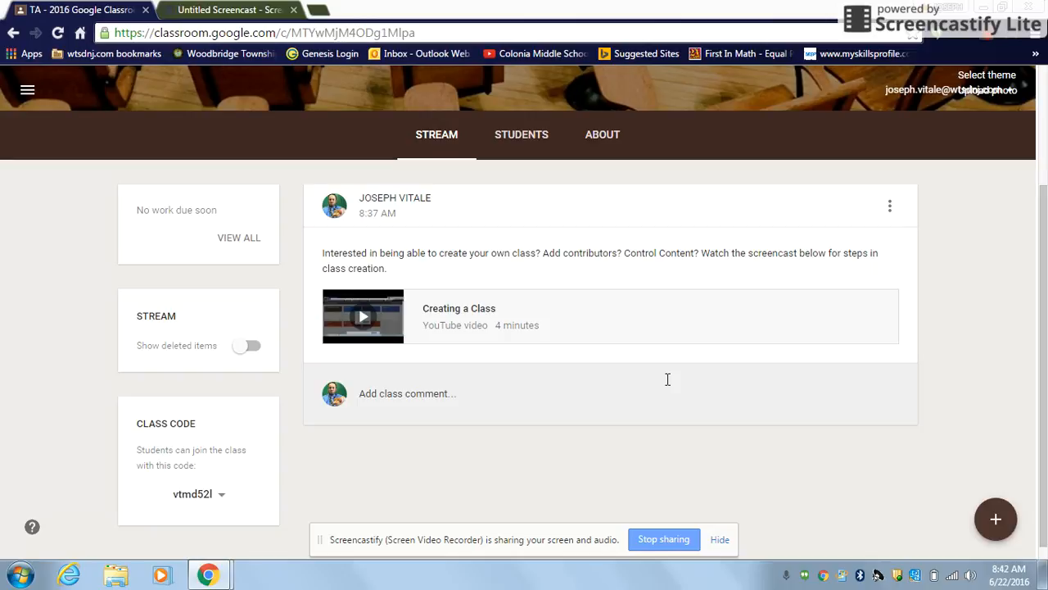
Step: Start a new question post from the + menu in the class stream
left_click(996, 517)
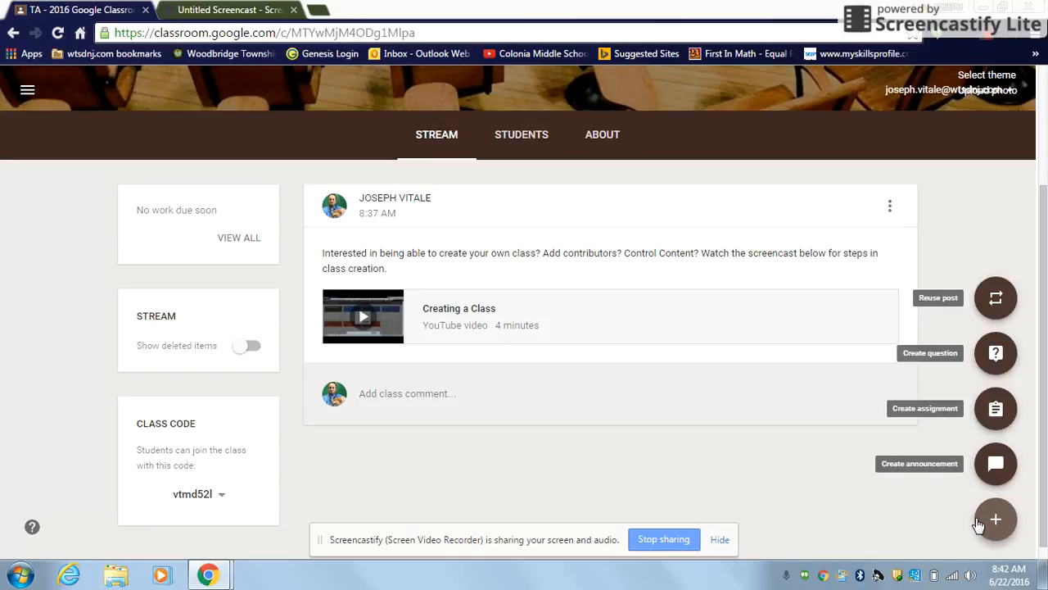
left_click(996, 354)
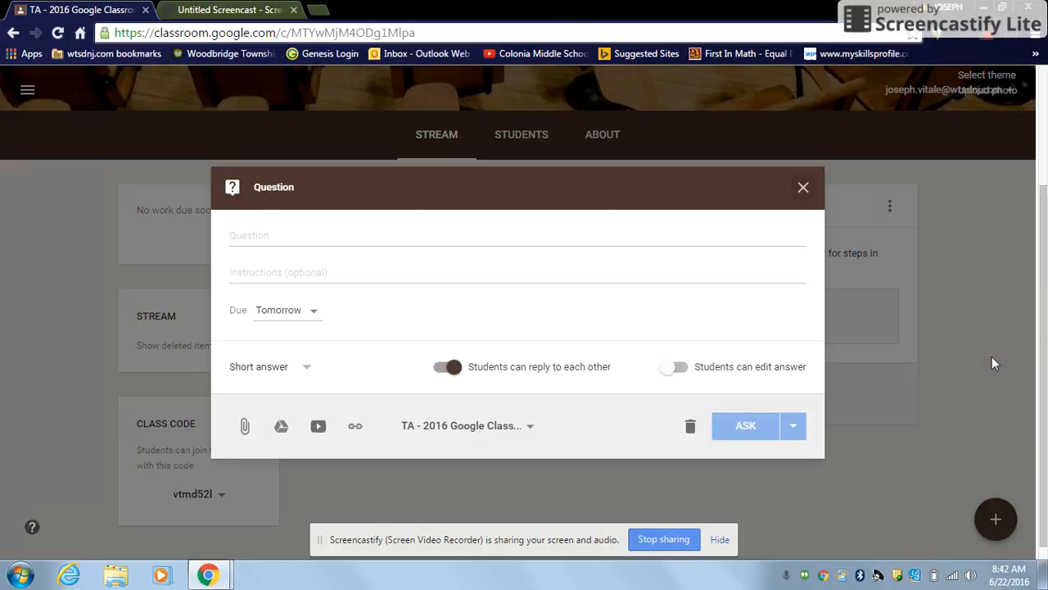
Step: Write the question 'What else are you using Google Classroom for? Please list any resources you currently use.'
left_click(341, 241)
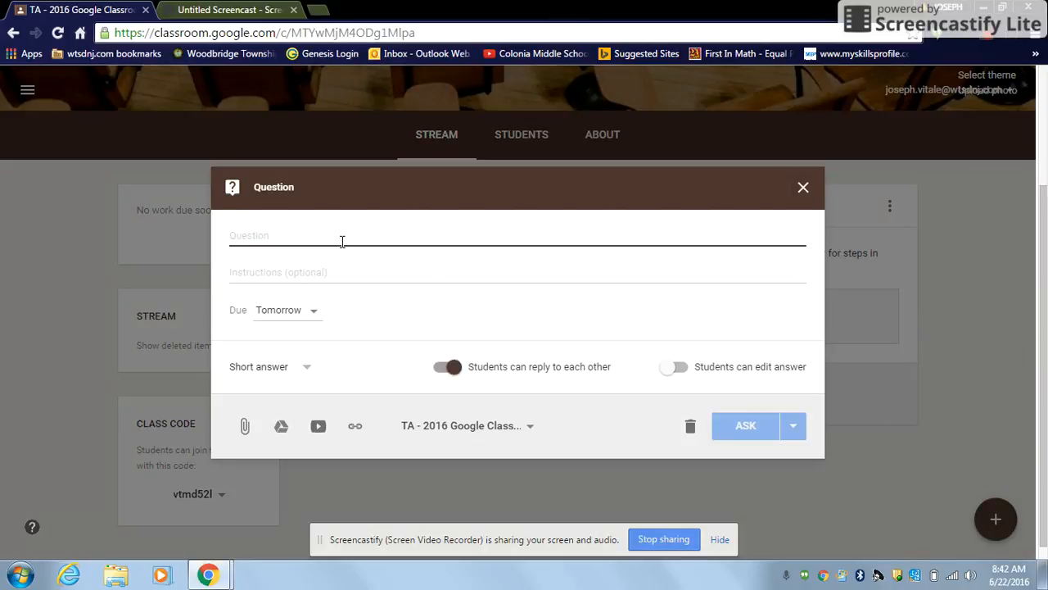
type("What else")
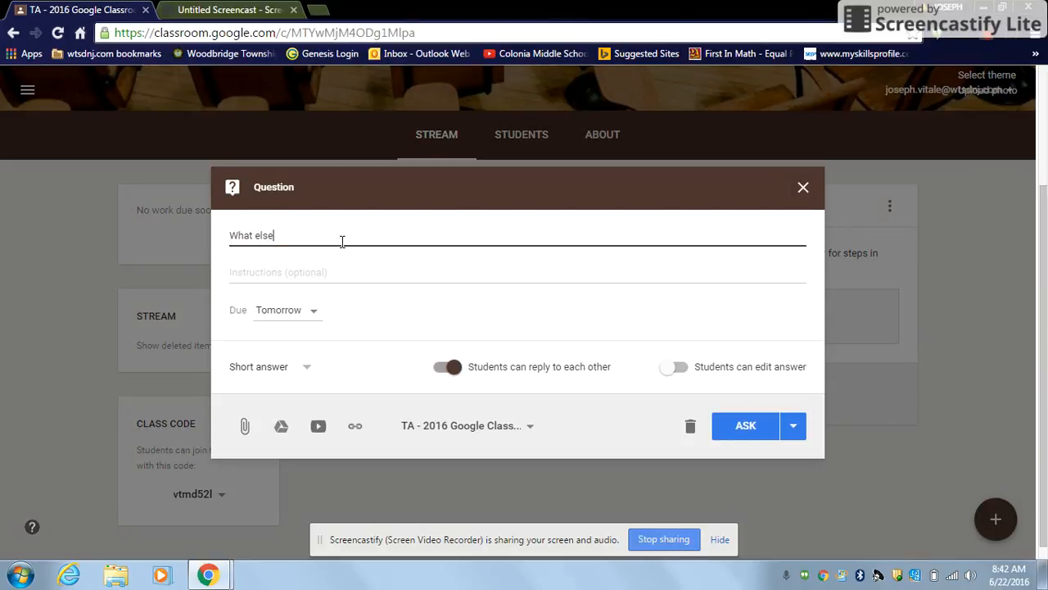
type("are you usin")
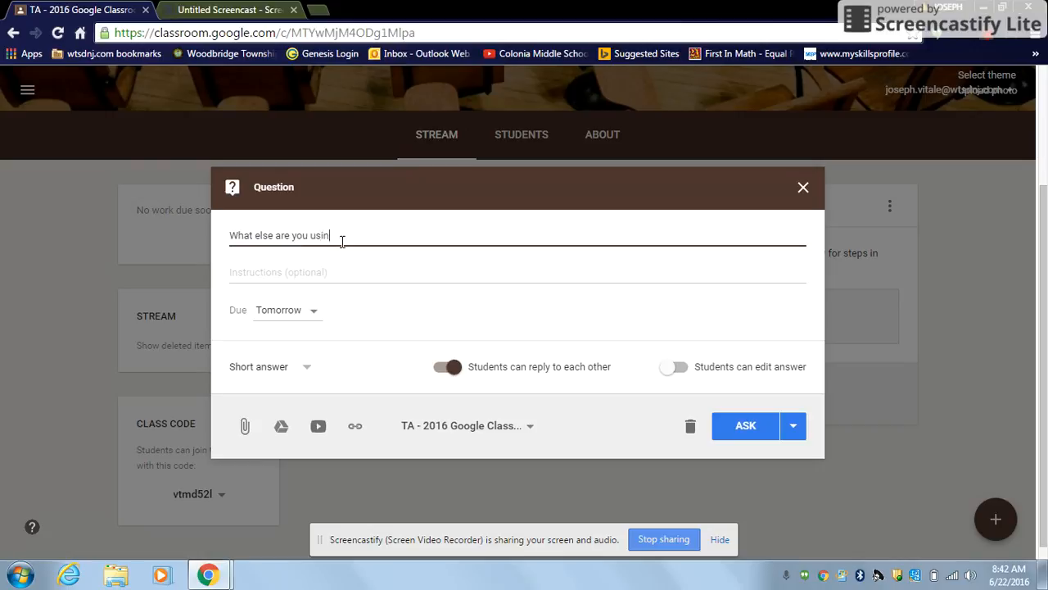
type("g google")
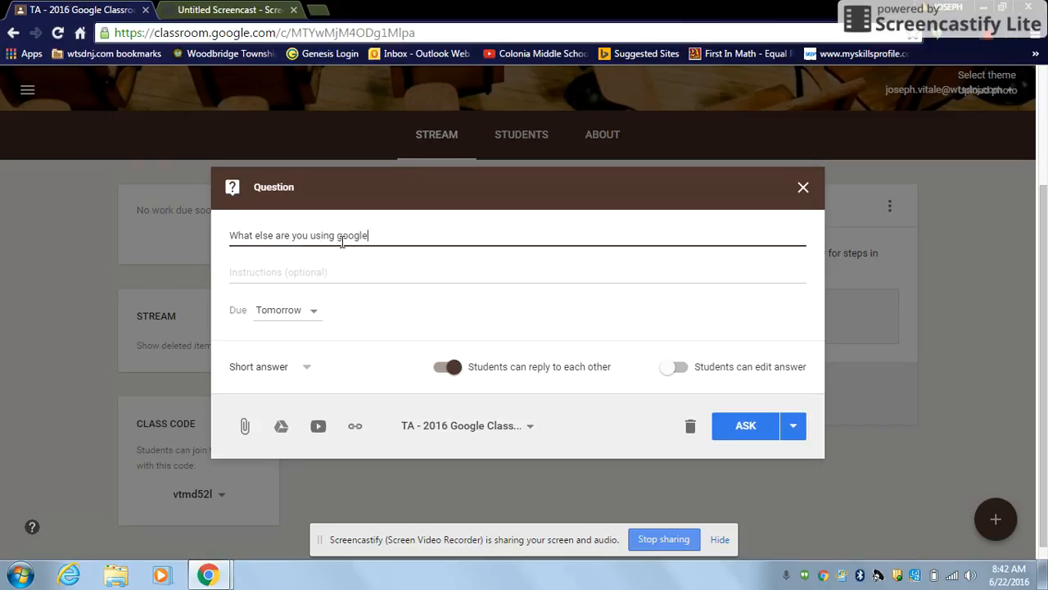
type("Google")
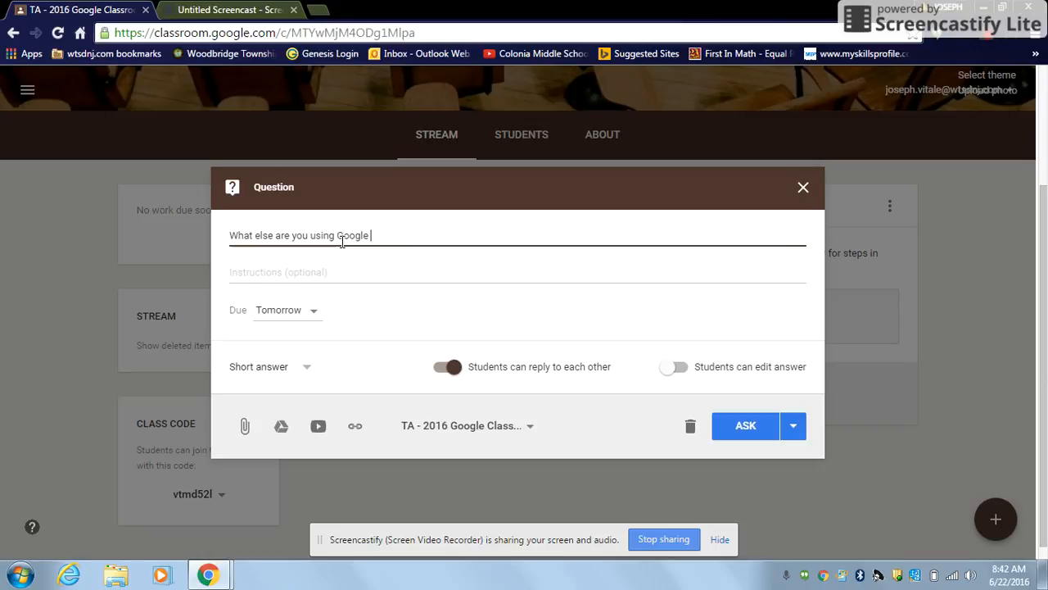
type("Classroom For")
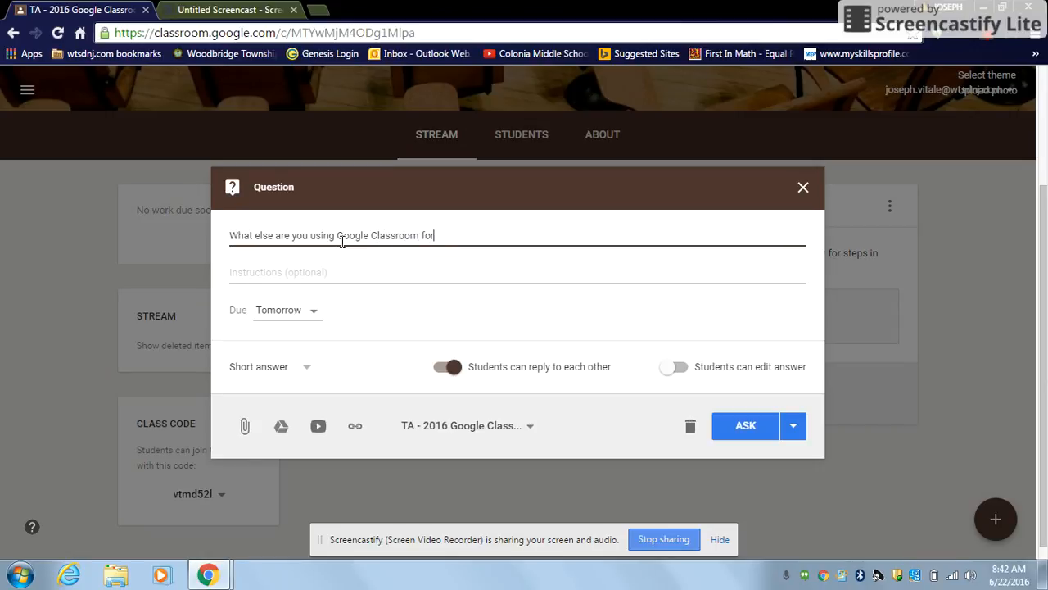
type("? Plese list")
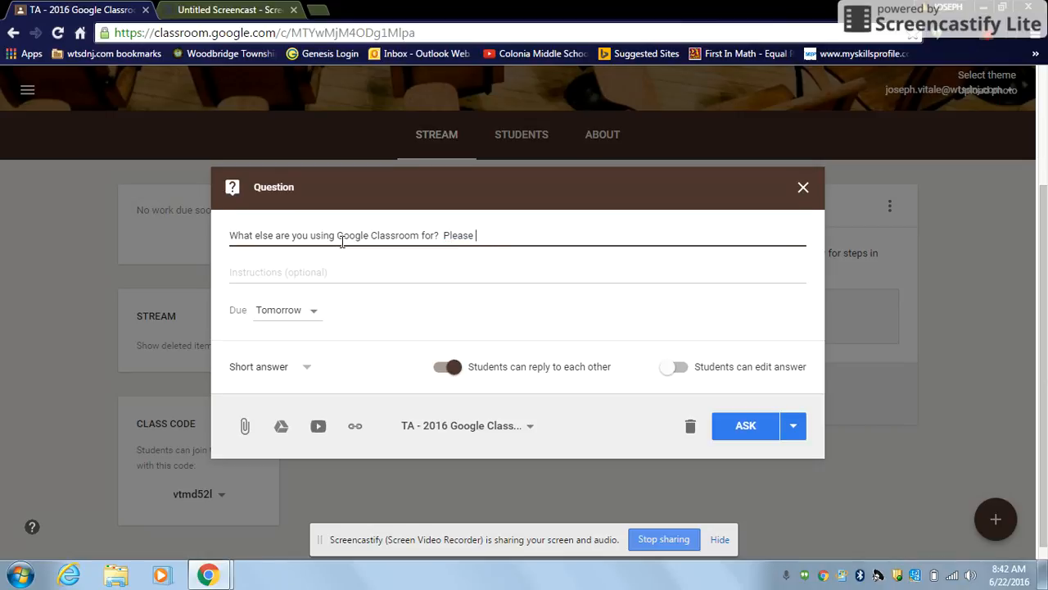
type("list any resources that you are")
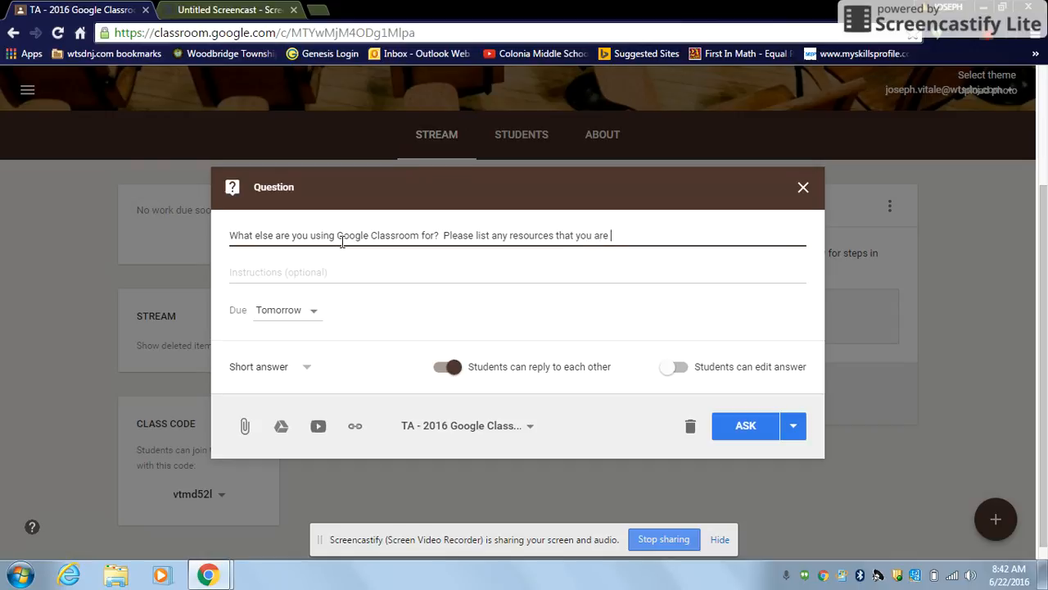
type("dur")
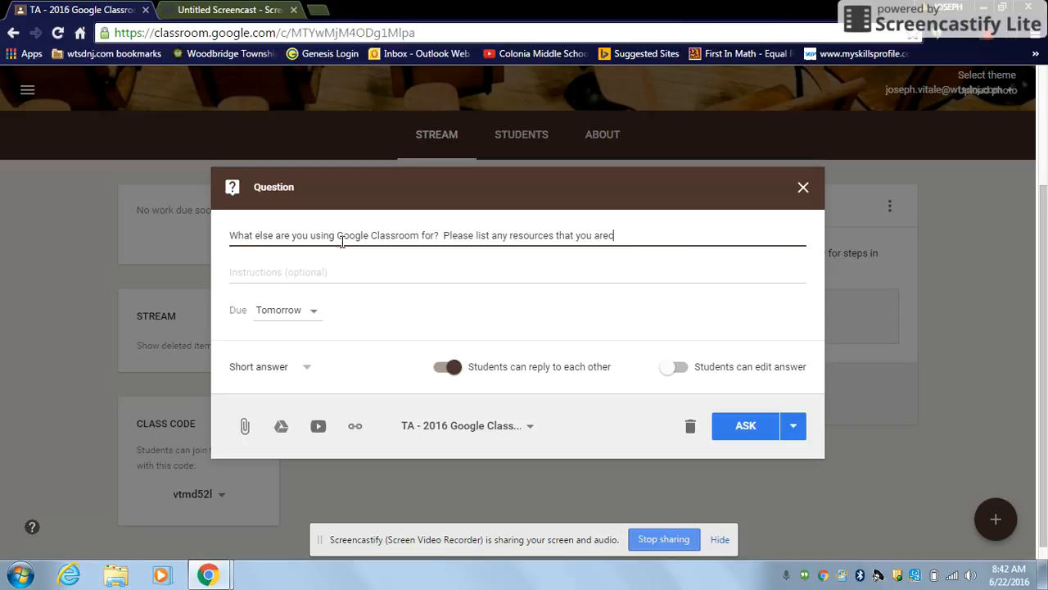
type("currently using.")
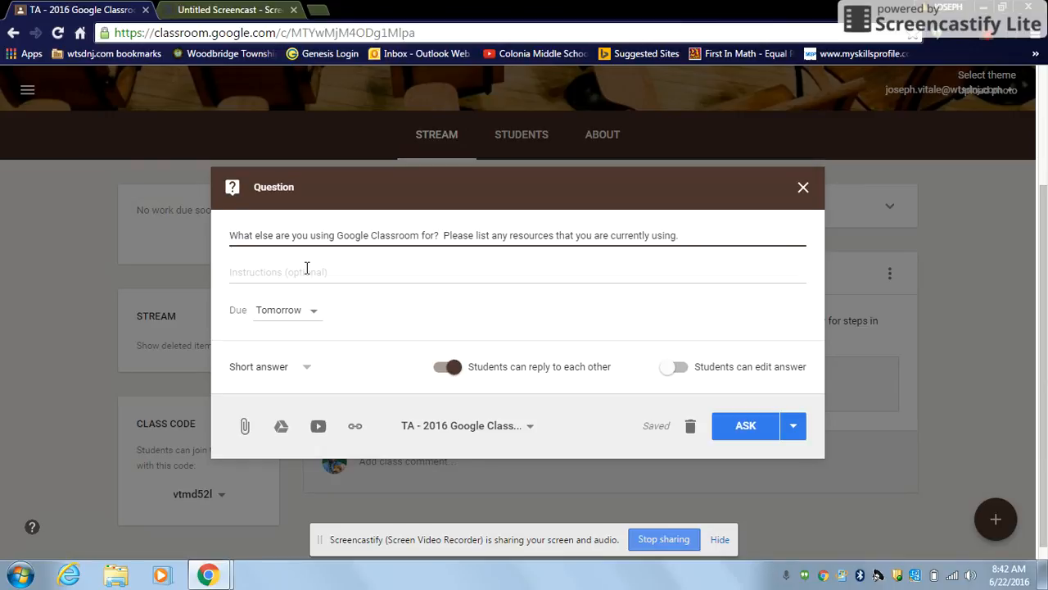
mouse_move(554, 377)
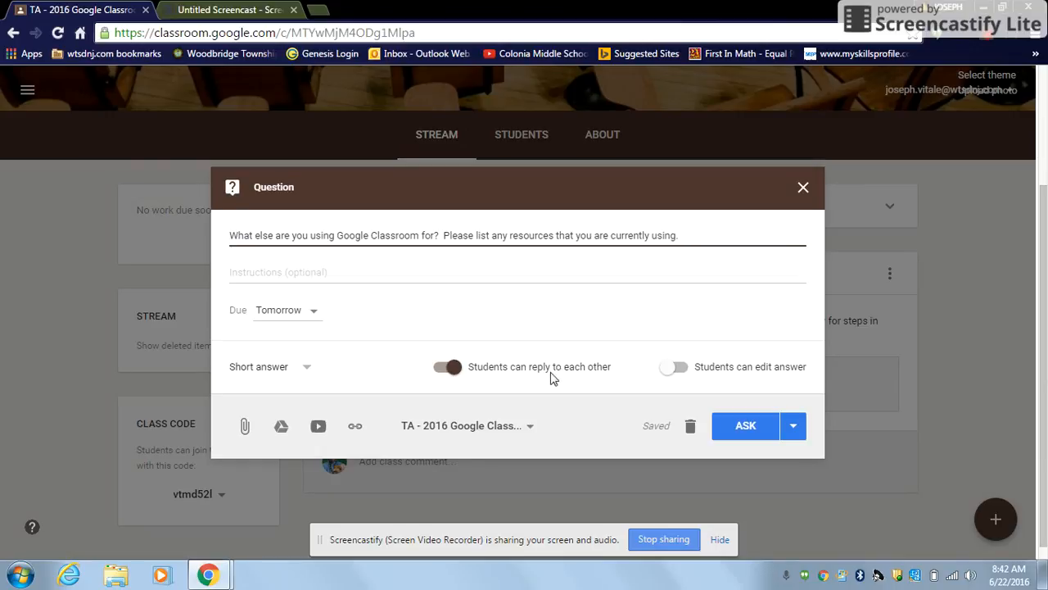
mouse_move(543, 373)
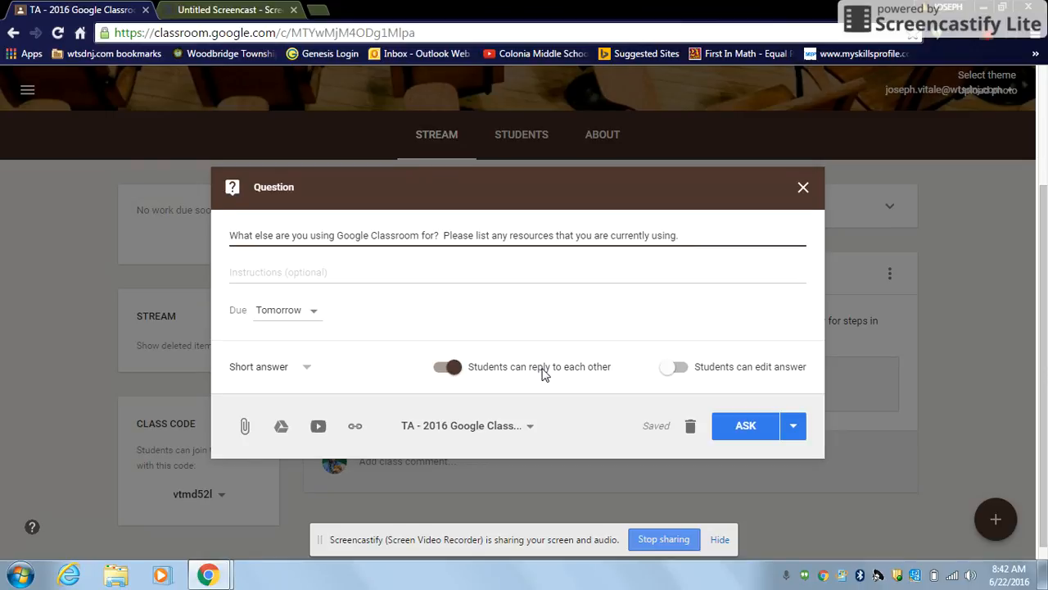
Step: Bring up the question's Due date and time picker
left_click(680, 236)
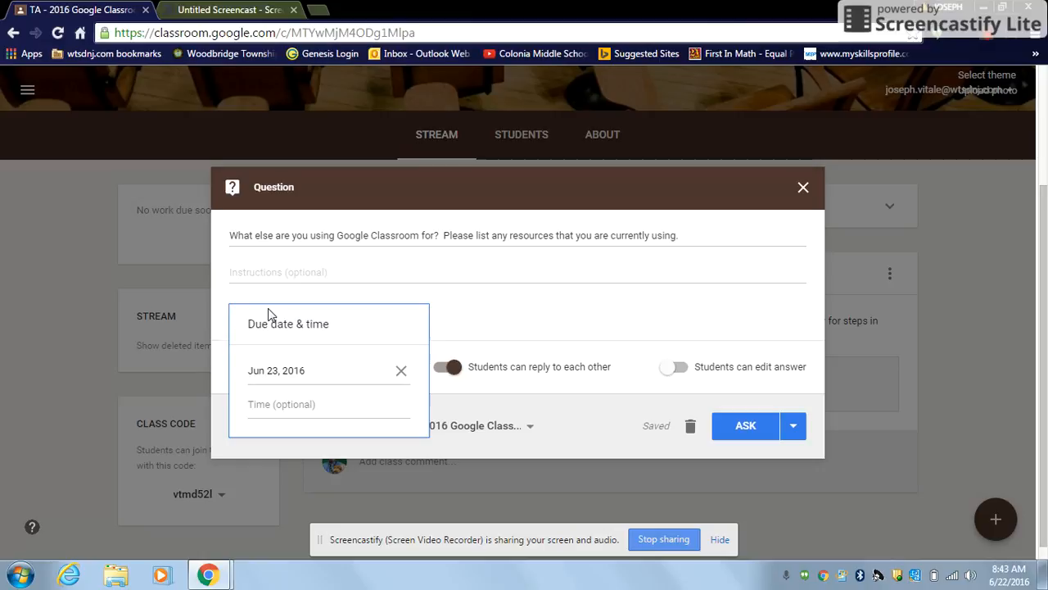
mouse_move(367, 364)
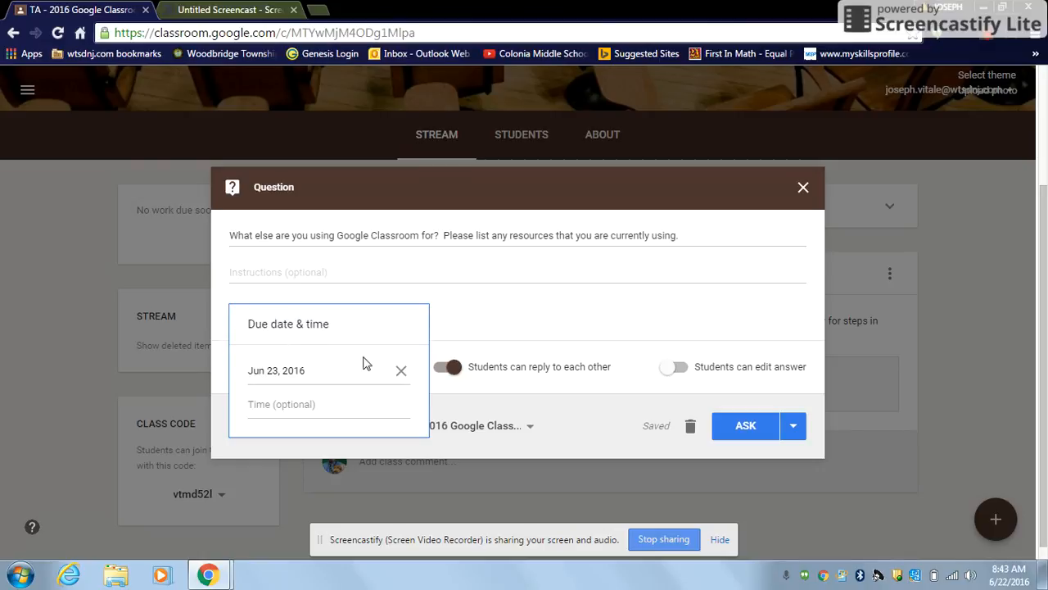
Step: Clear the June 23, 2016 date so the question has no due date
left_click(401, 370)
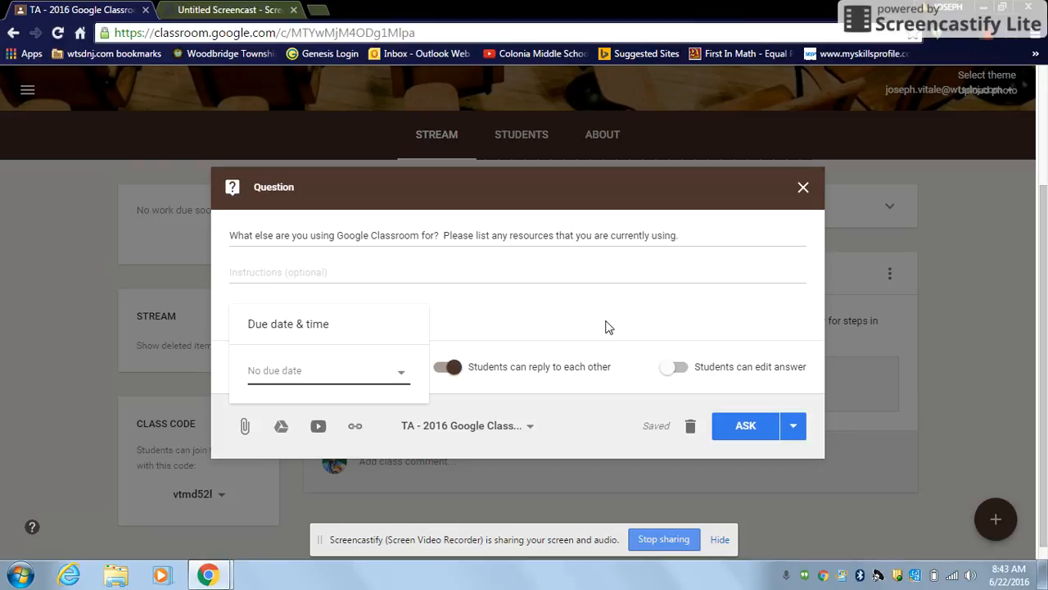
mouse_move(603, 380)
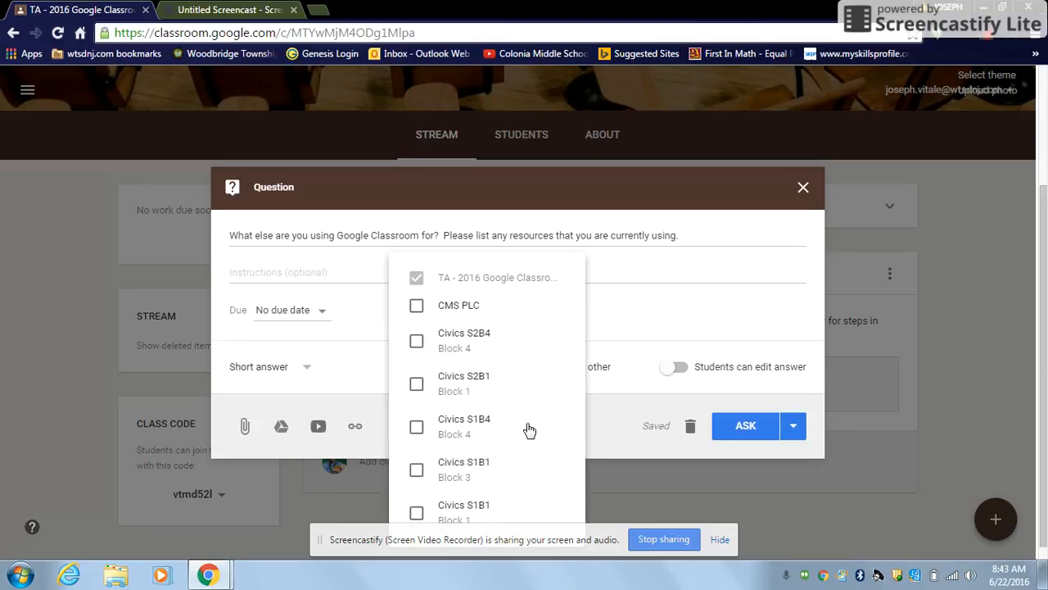
Step: Confirm the question is assigned to this class only in the class list
left_click(416, 279)
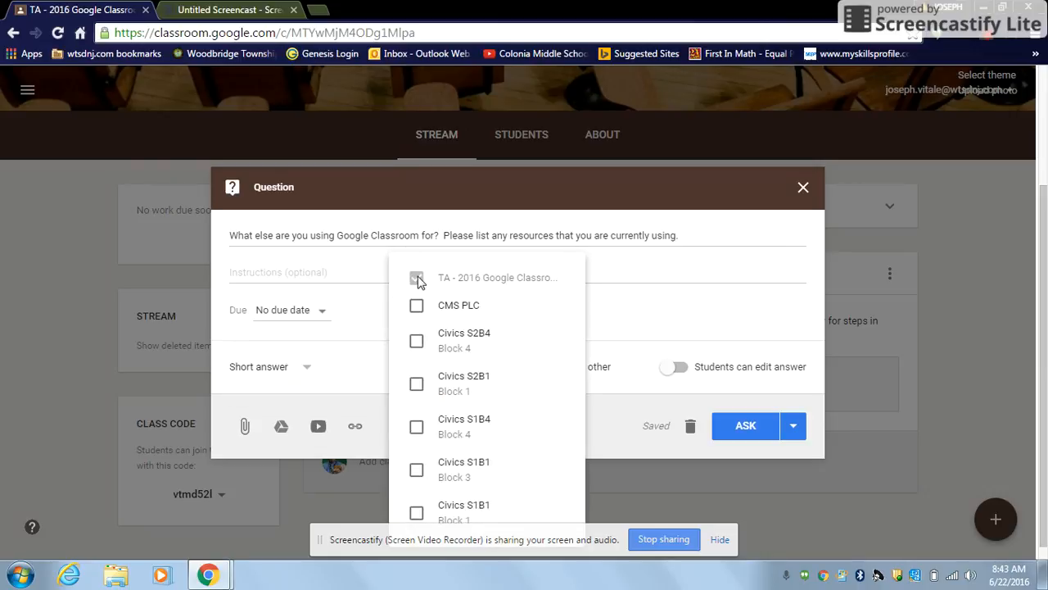
left_click(416, 276)
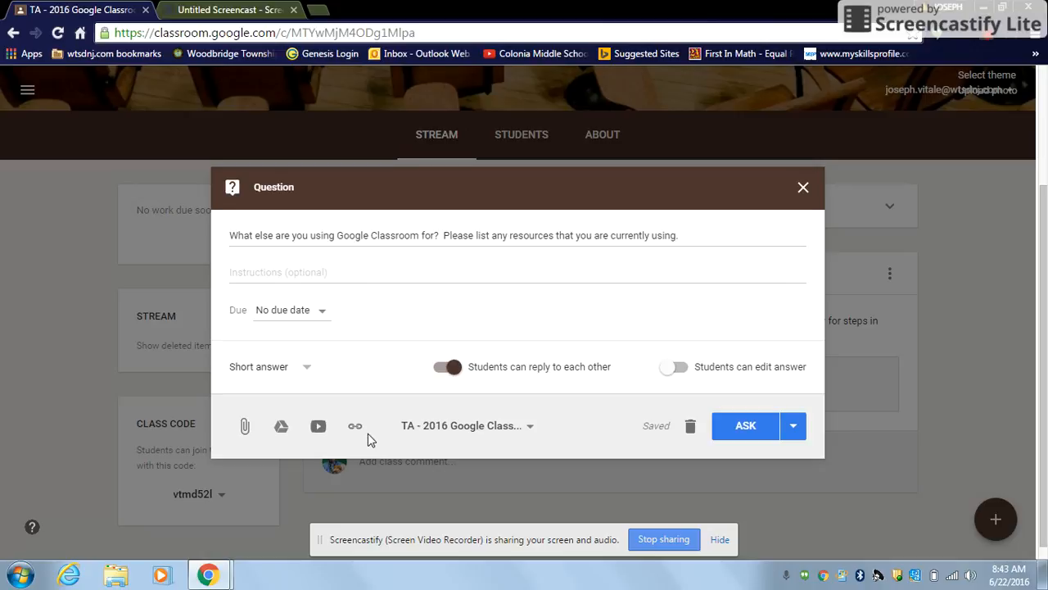
mouse_move(318, 426)
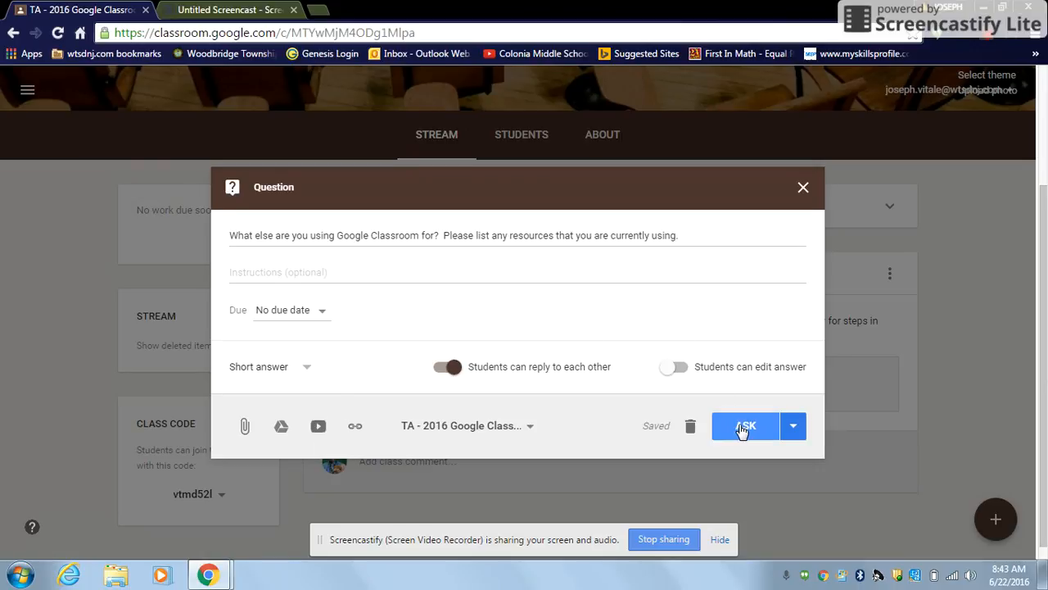
Step: Post the question with Ask, then view the class's About page
left_click(744, 426)
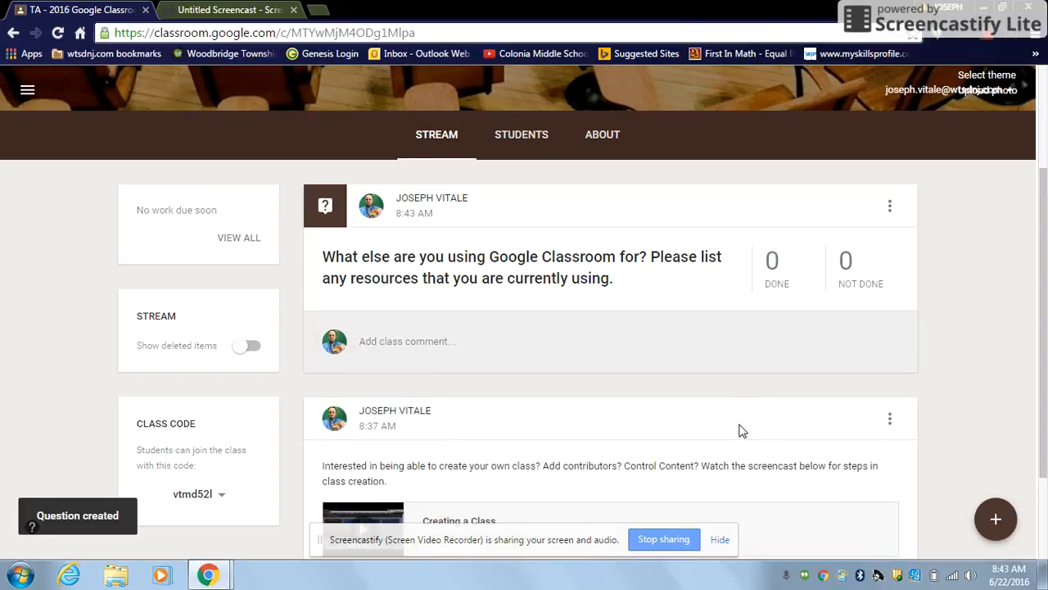
left_click(603, 135)
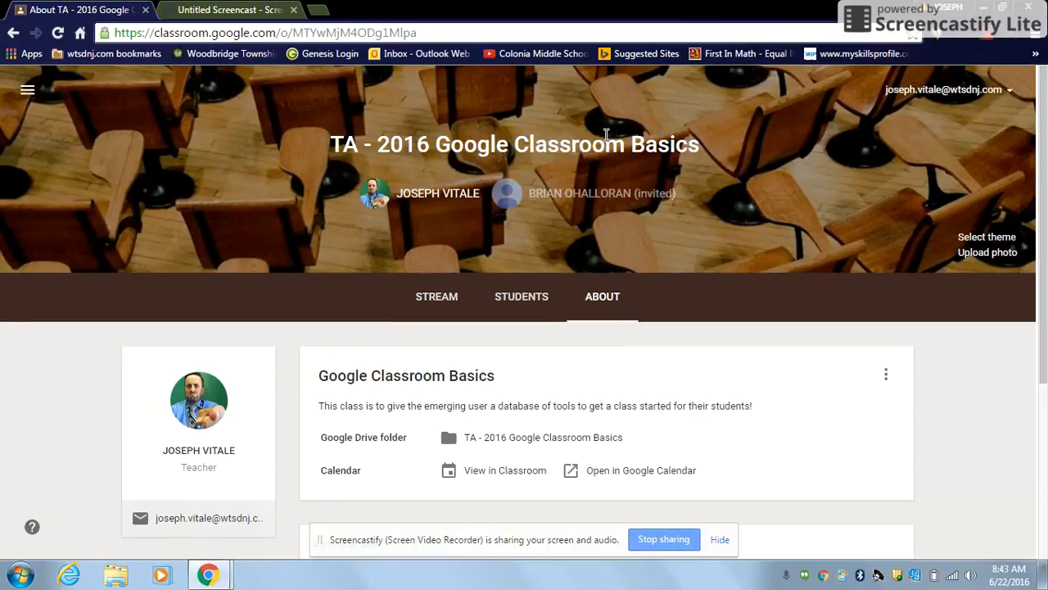